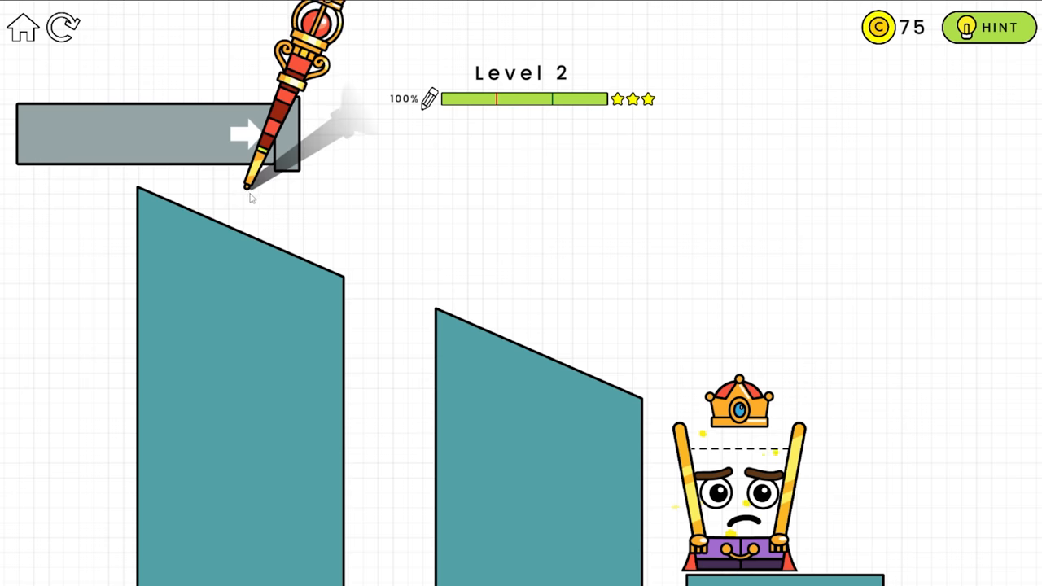
Draw a small purple hooked stroke at the top of the left teal slope, redrawing until it holds.
{"action": "left_click_drag", "start_coordinate": [244, 192], "coordinate": [306, 225]}
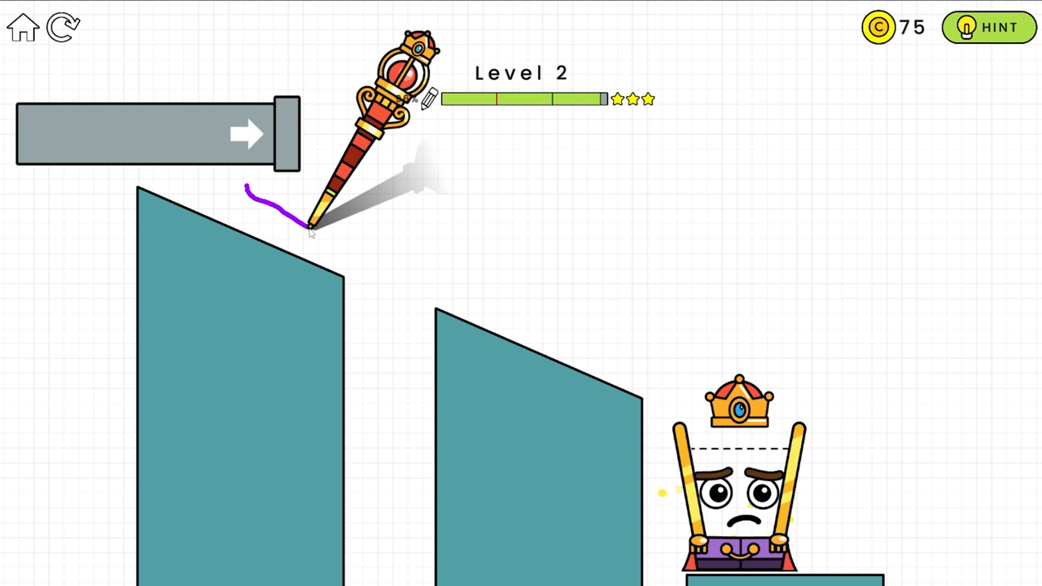
{"action": "left_click_drag", "start_coordinate": [312, 231], "coordinate": [345, 220]}
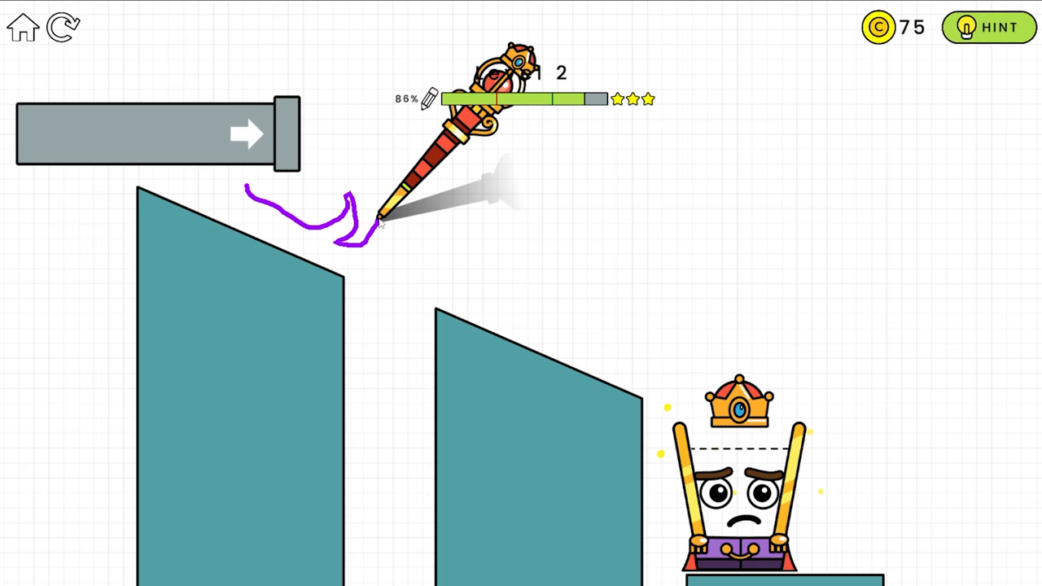
{"action": "left_click_drag", "start_coordinate": [377, 224], "coordinate": [420, 269]}
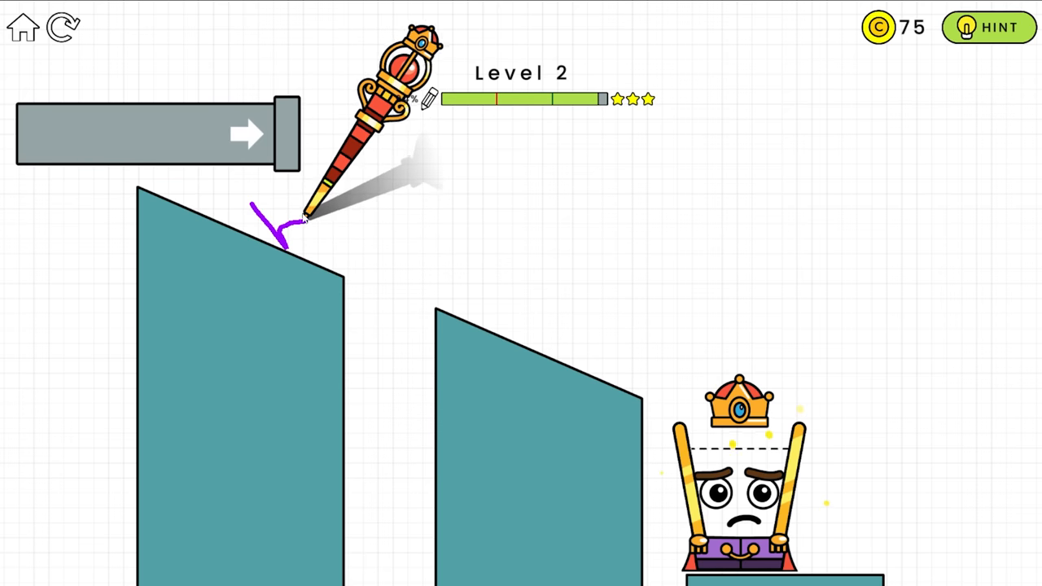
Draw a long purple loop spanning both slopes so the liquid fills the glass to 100%.
{"action": "left_click_drag", "start_coordinate": [306, 215], "coordinate": [355, 269]}
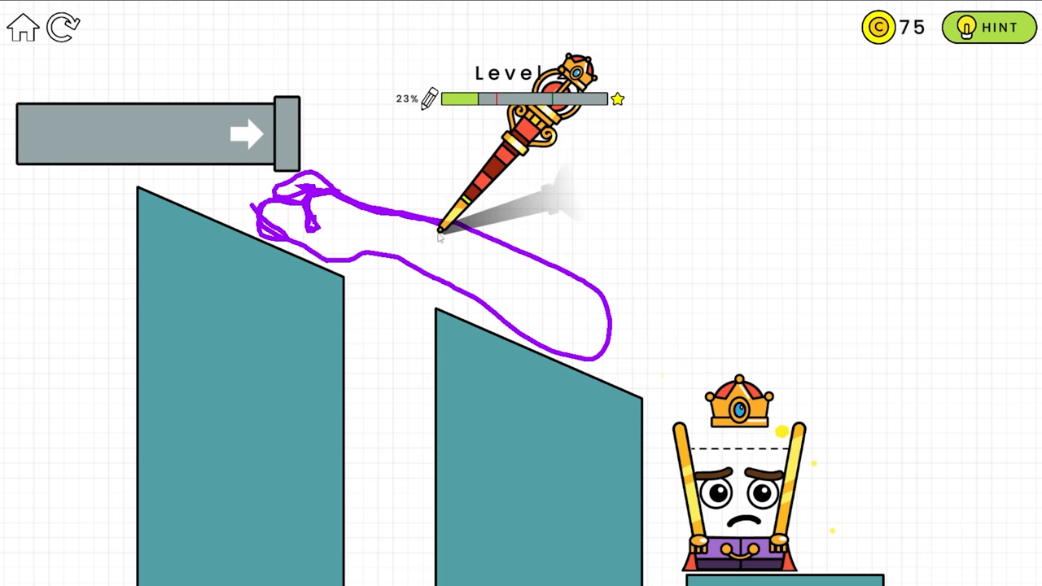
{"action": "left_click_drag", "start_coordinate": [440, 236], "coordinate": [518, 322]}
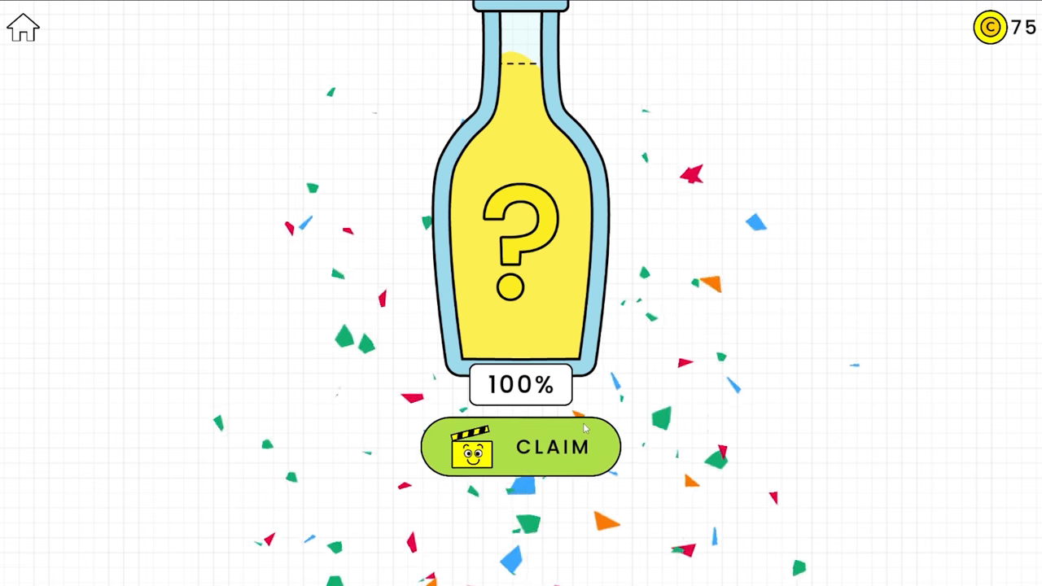
Claim the filled-bottle reward and advance from the one-star level 2 result to level 3.
{"action": "left_click", "coordinate": [521, 446]}
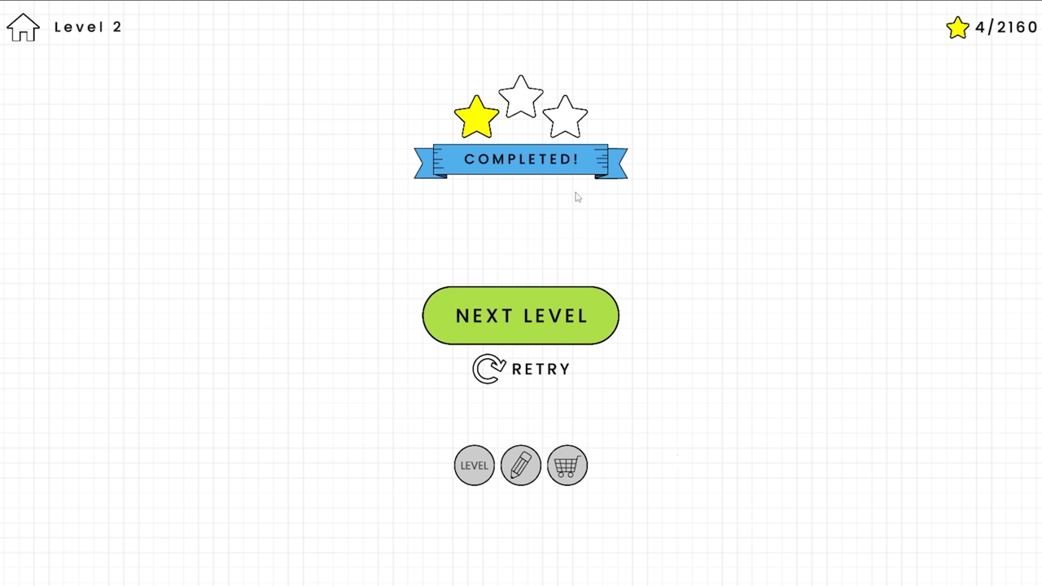
{"action": "left_click", "coordinate": [521, 315]}
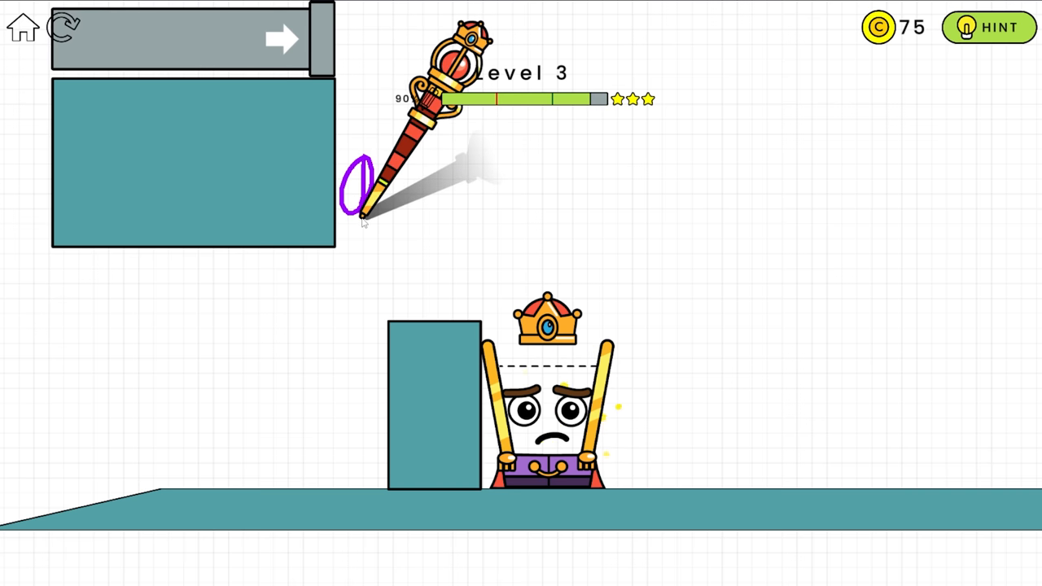
Draw a small purple loop beside the upper-left block to clear level 3.
{"action": "left_click_drag", "start_coordinate": [365, 204], "coordinate": [407, 326]}
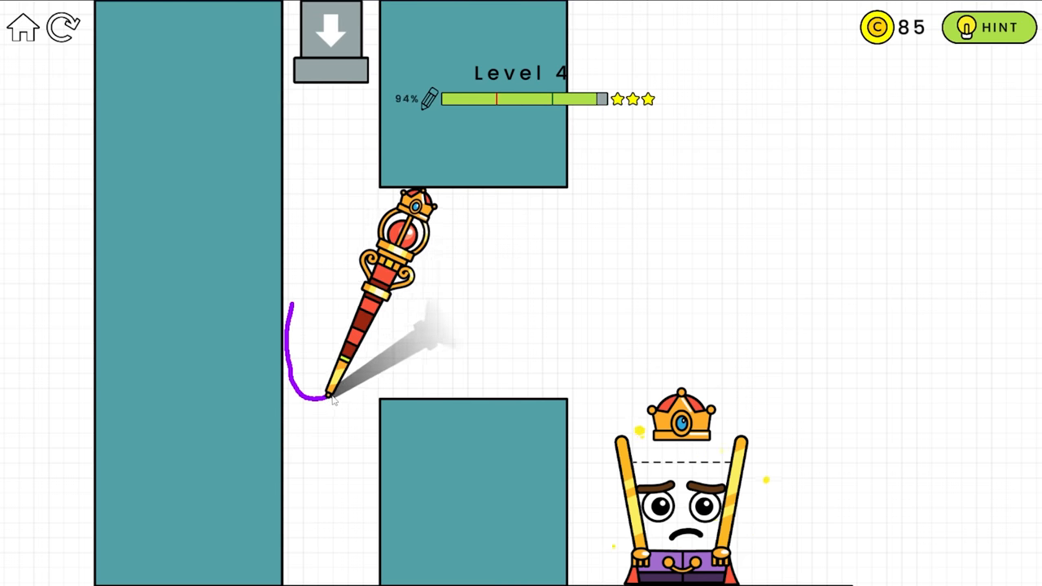
Draw a purple curve along the left wall's gap to clear level 4.
{"action": "left_click_drag", "start_coordinate": [329, 399], "coordinate": [567, 383]}
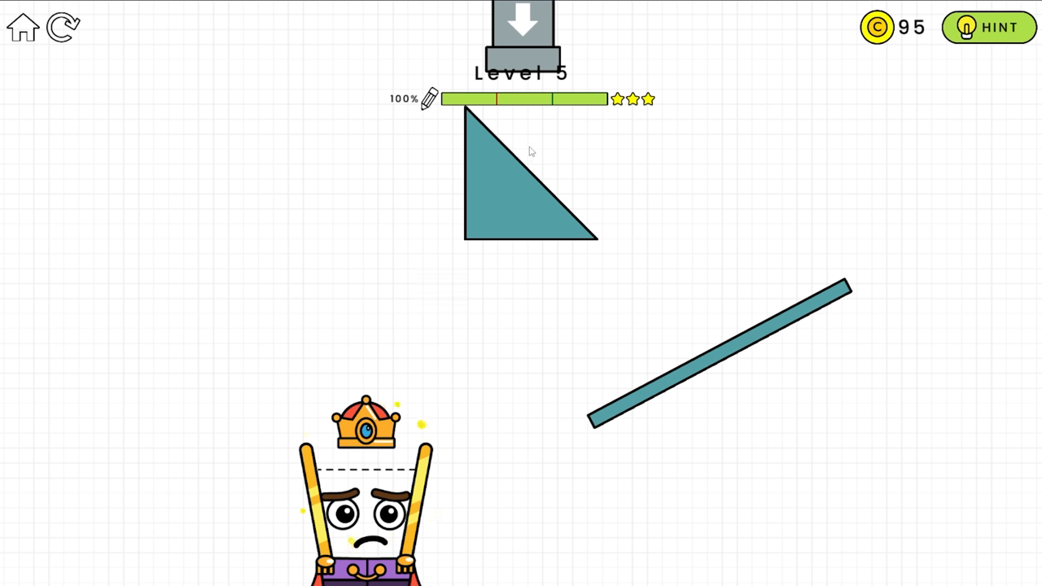
{"action": "mouse_move", "coordinate": [475, 138]}
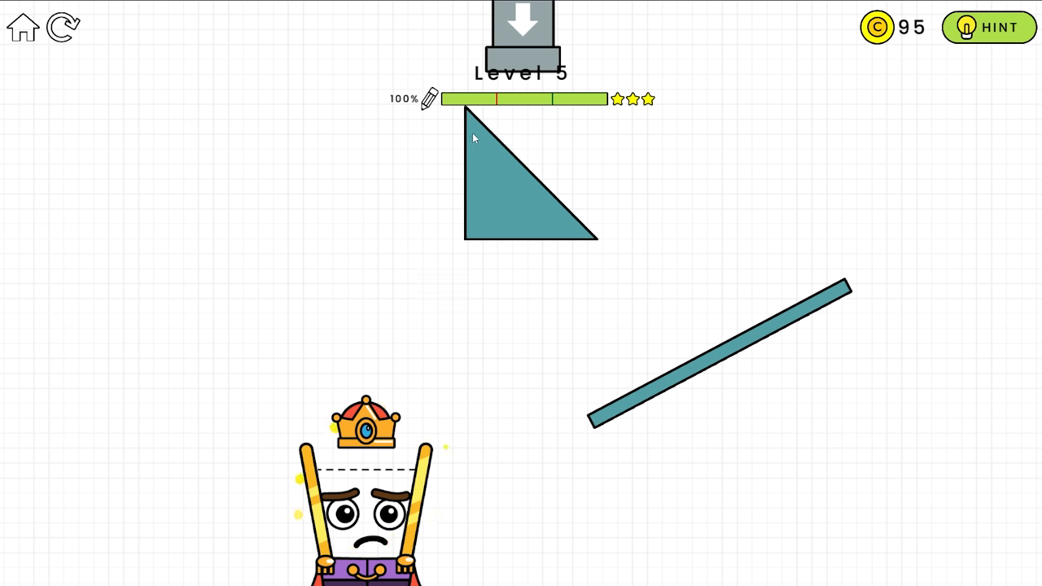
{"action": "mouse_move", "coordinate": [638, 291]}
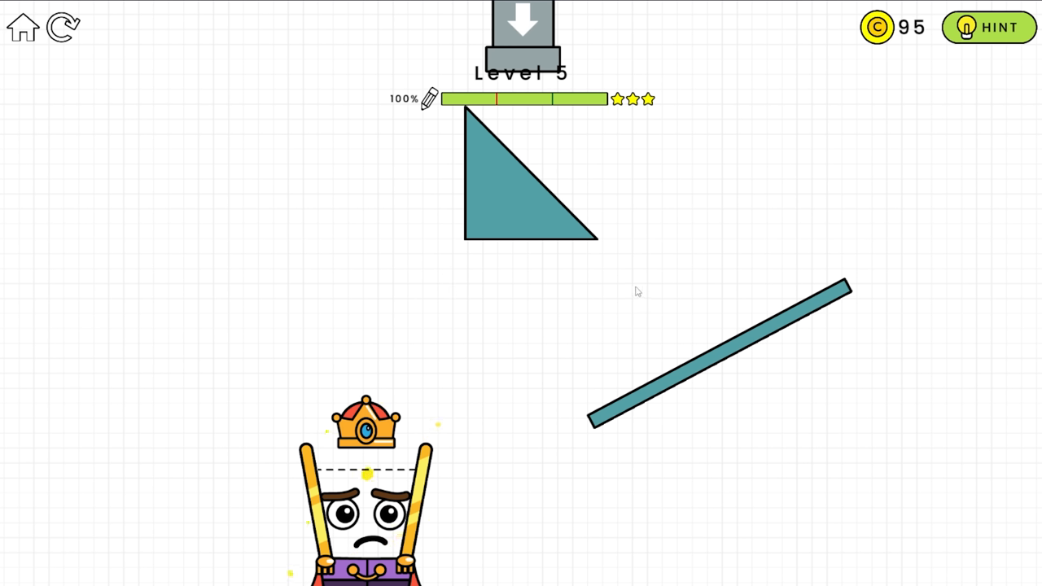
{"action": "mouse_move", "coordinate": [797, 334]}
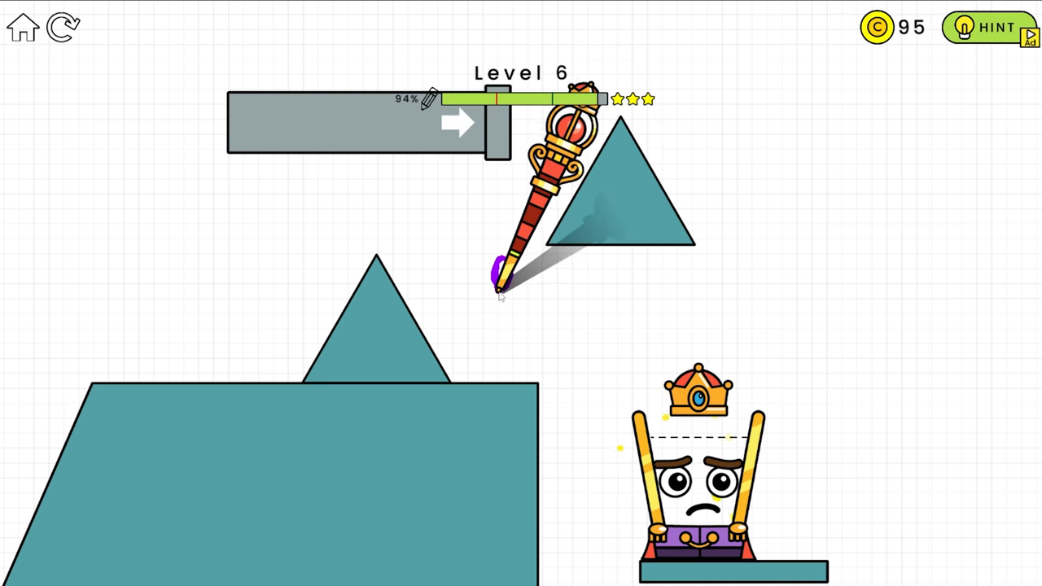
Draw a line under the water gate to channel the water into the glass on Level 6.
{"action": "left_click_drag", "start_coordinate": [501, 277], "coordinate": [488, 375]}
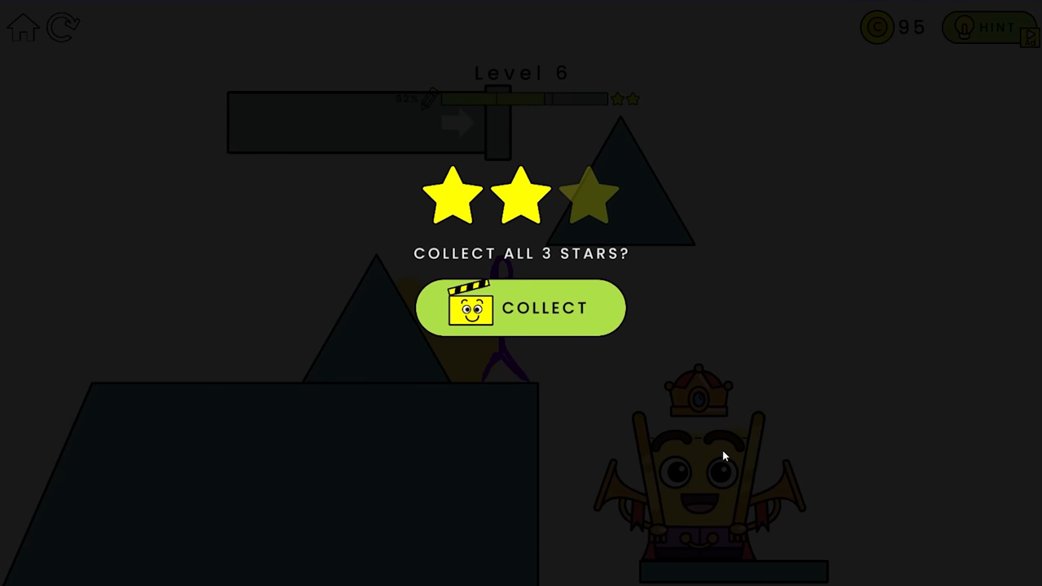
Collect the third star and claim the free prize from the completion screen.
{"action": "left_click", "coordinate": [521, 308]}
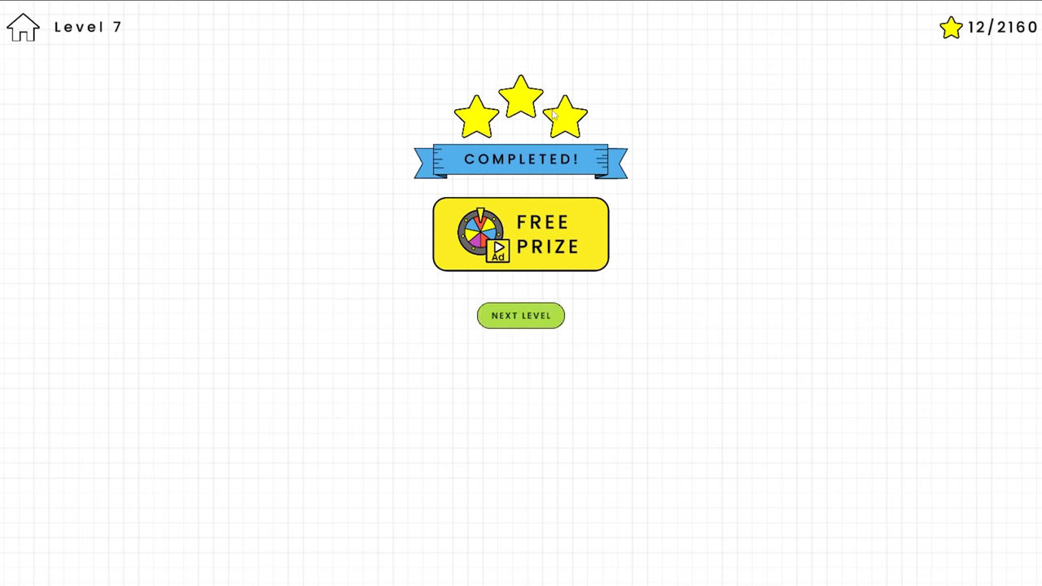
{"action": "left_click", "coordinate": [520, 235]}
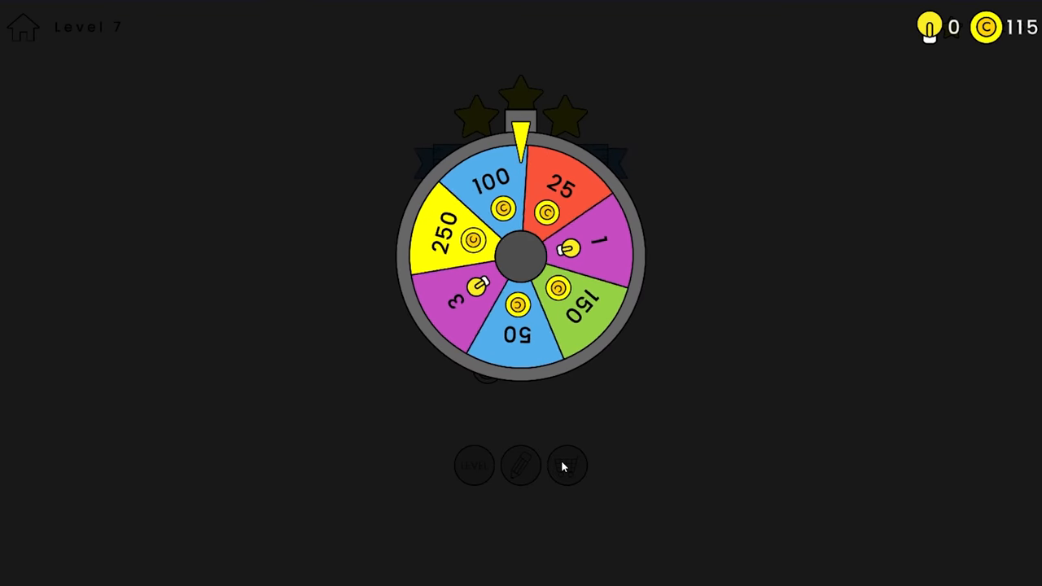
{"action": "left_click", "coordinate": [567, 465]}
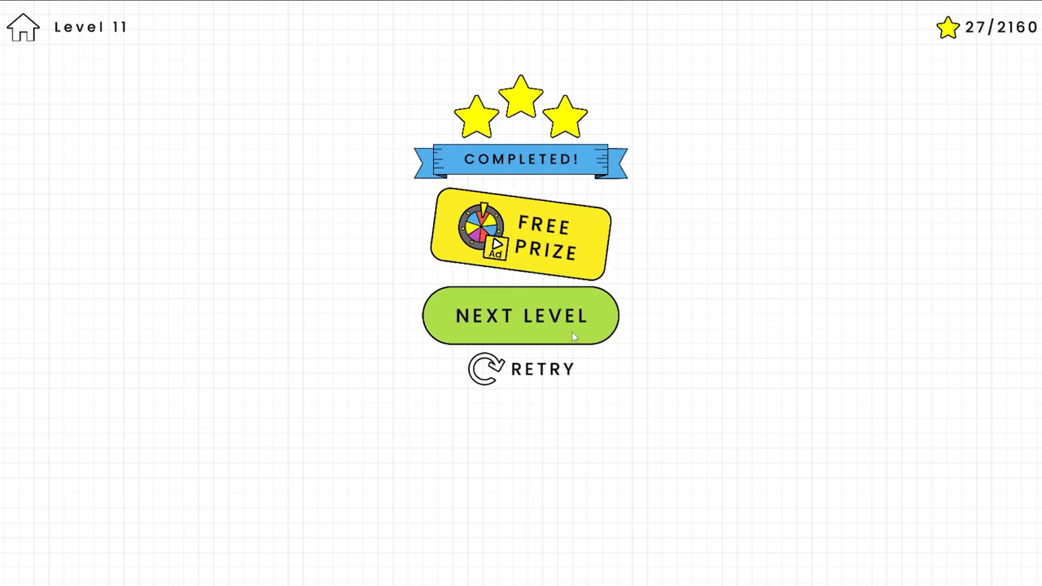
Advance through the next levels and claim the 45%-filled mystery bottle reward.
{"action": "left_click", "coordinate": [521, 316]}
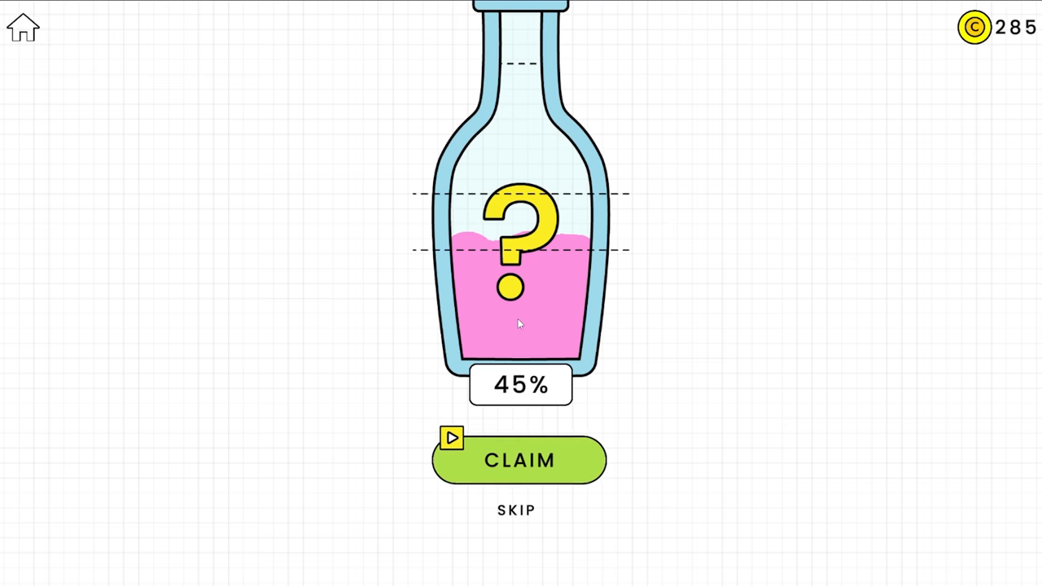
{"action": "left_click", "coordinate": [519, 459]}
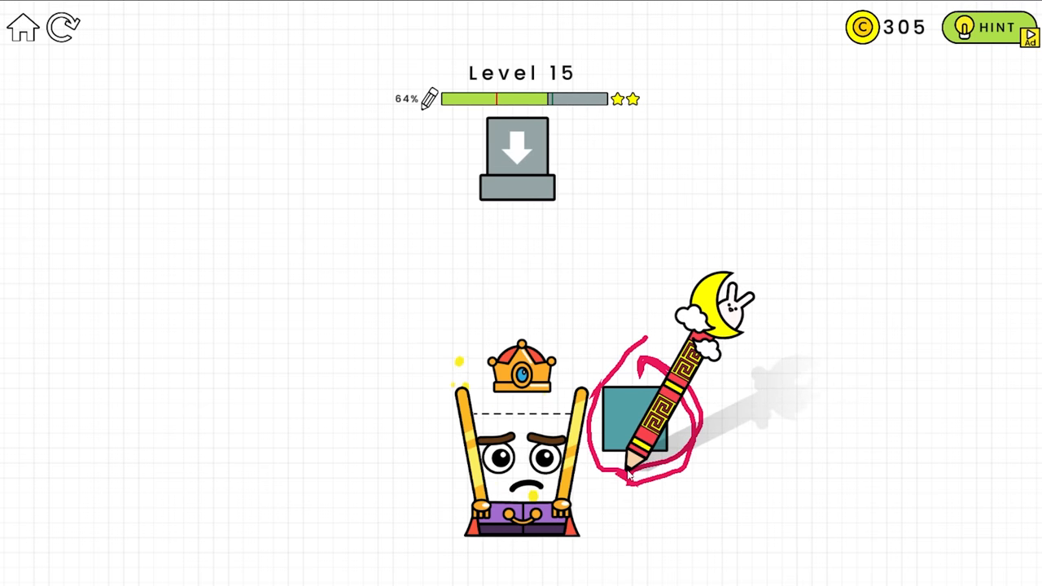
Draw a scribbled loop around the square block beside the crowned glass on Level 15.
{"action": "left_click_drag", "start_coordinate": [631, 456], "coordinate": [594, 557]}
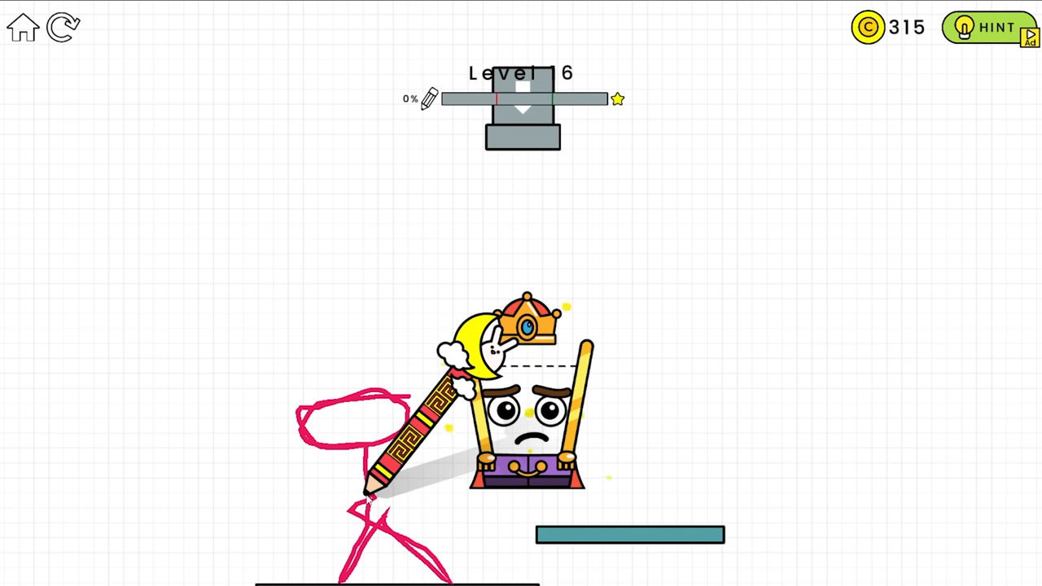
Draw a freehand shape left of the glass so the water falls in and clears Level 16.
{"action": "left_click_drag", "start_coordinate": [366, 497], "coordinate": [573, 517]}
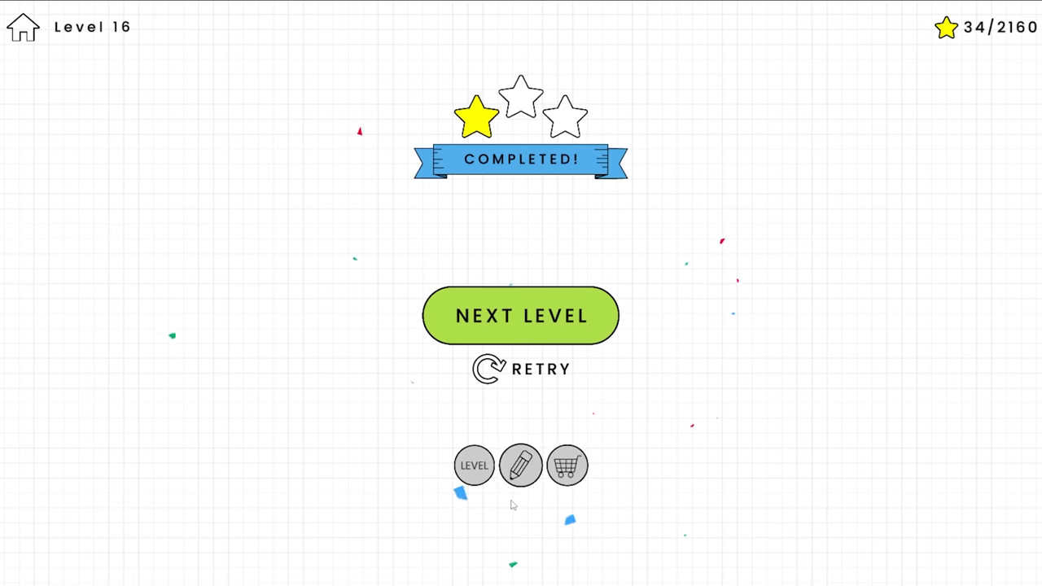
Advance to Level 17 via Next Level, raising coins to 325.
{"action": "left_click", "coordinate": [521, 315]}
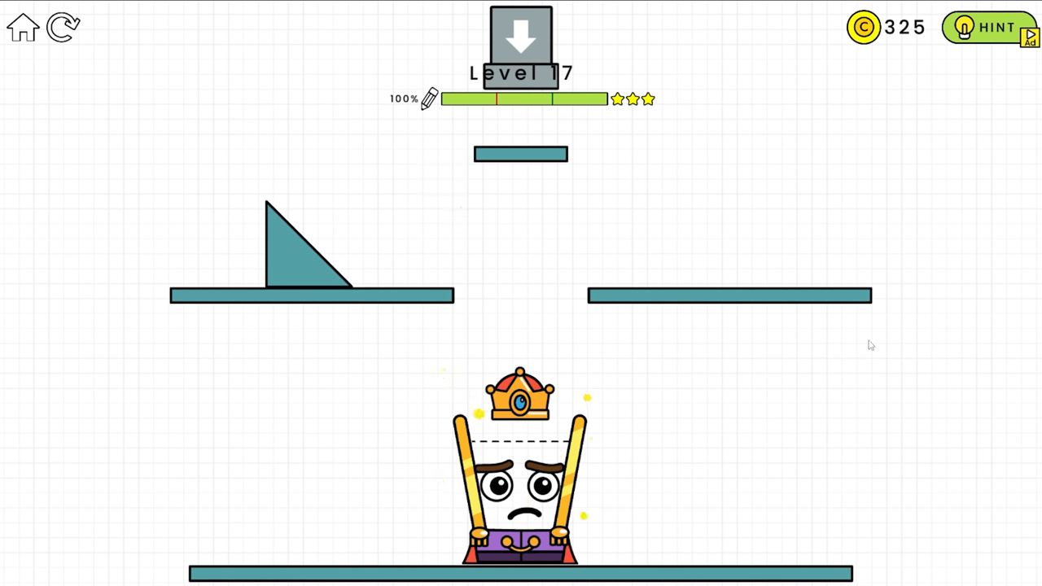
{"action": "mouse_move", "coordinate": [342, 286]}
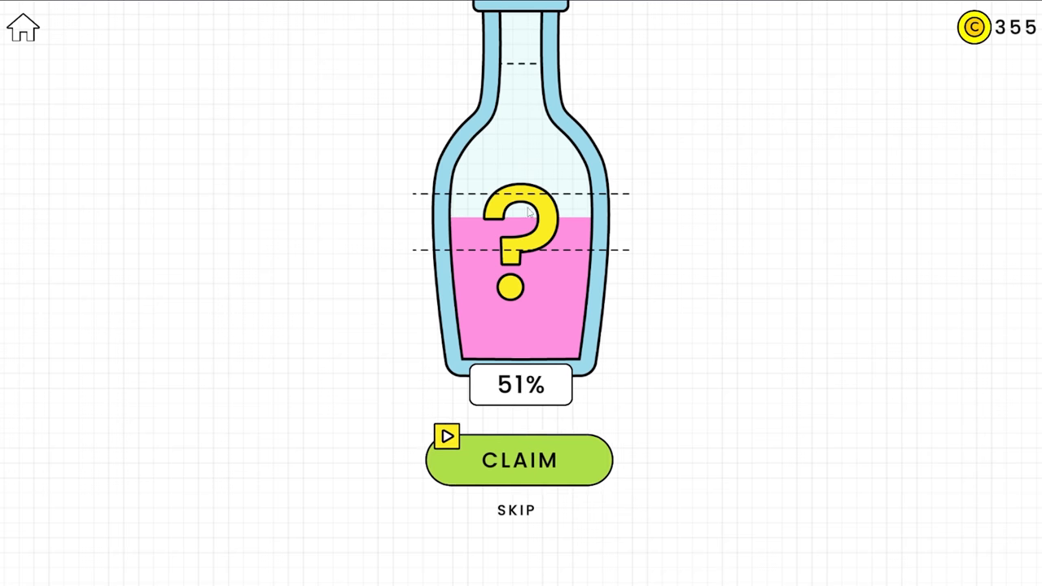
Skip the bonus bottle reward and advance past Level 22 toward Level 25.
{"action": "left_click", "coordinate": [521, 459]}
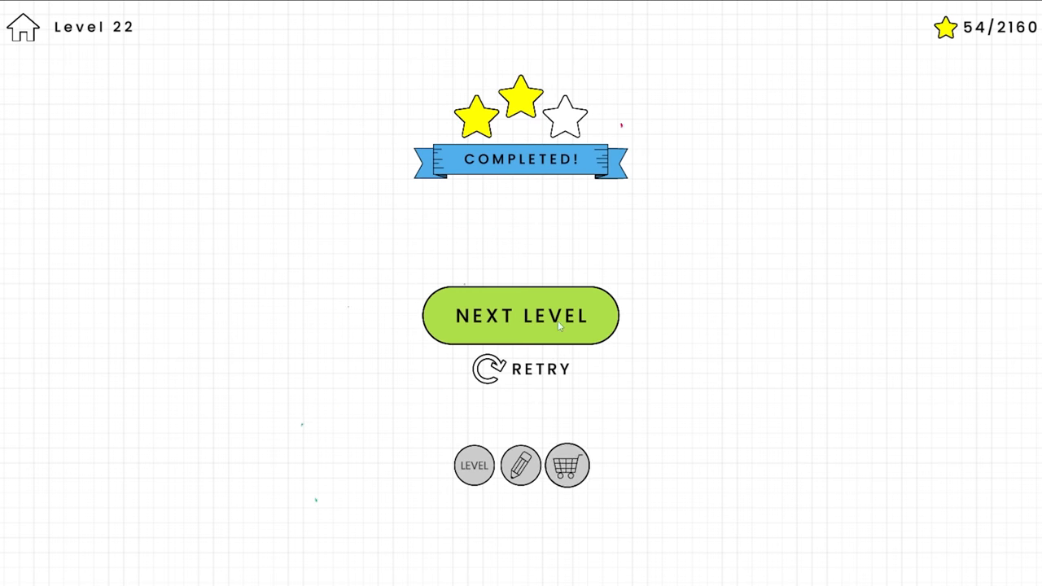
{"action": "left_click", "coordinate": [521, 315]}
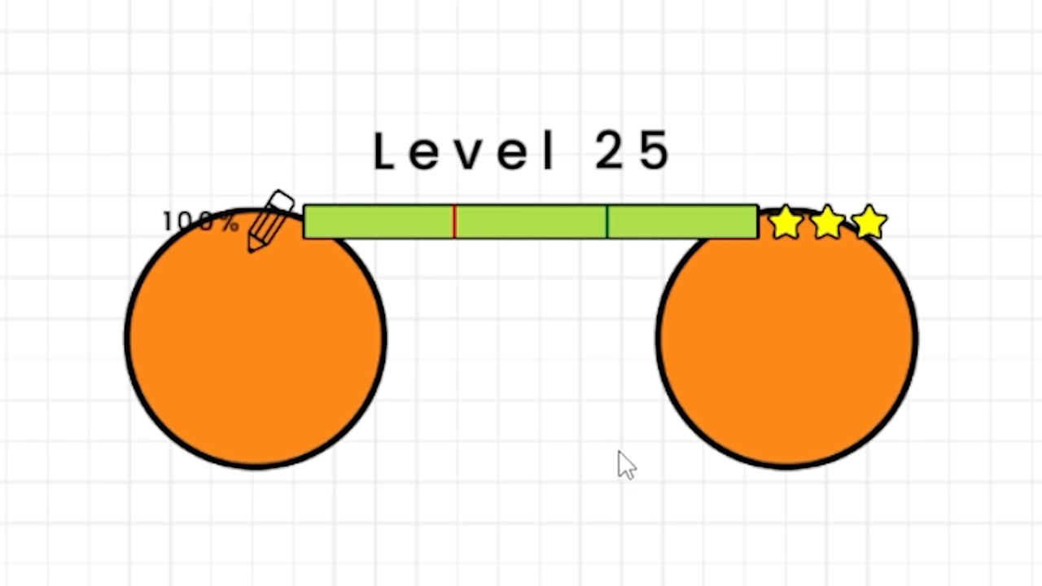
{"action": "mouse_move", "coordinate": [537, 443]}
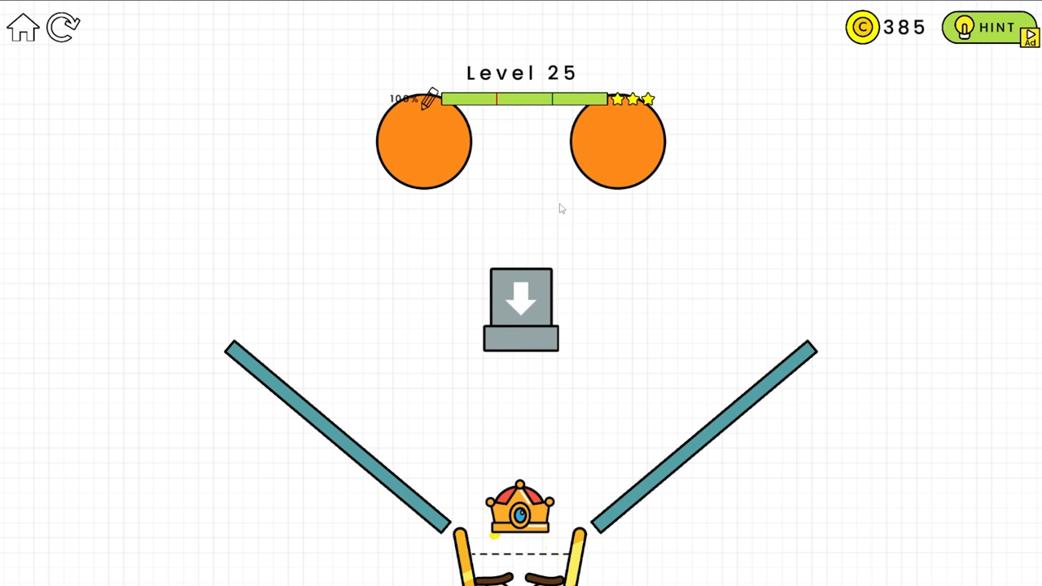
{"action": "mouse_move", "coordinate": [524, 350]}
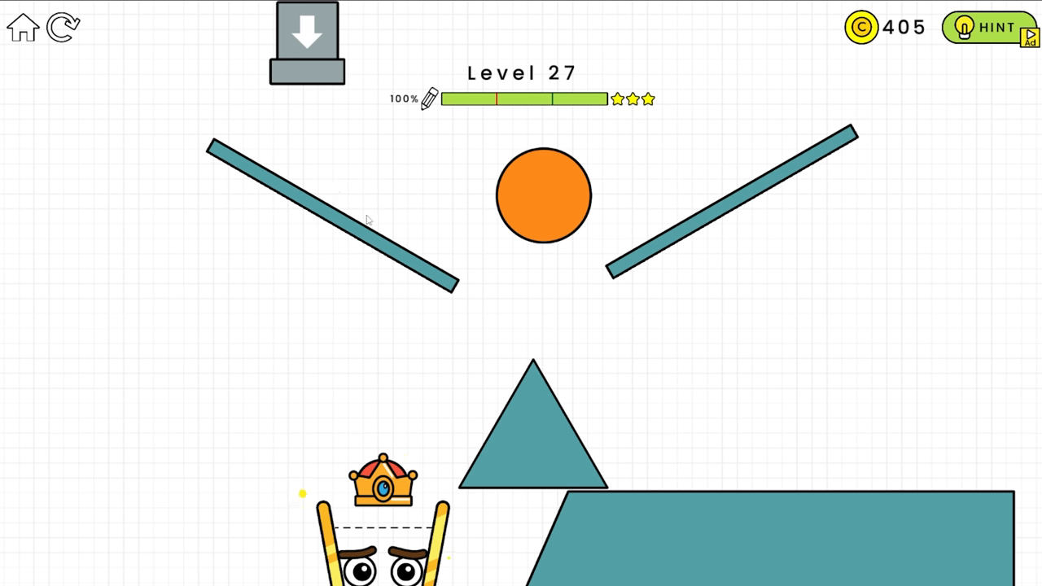
{"action": "mouse_move", "coordinate": [521, 384]}
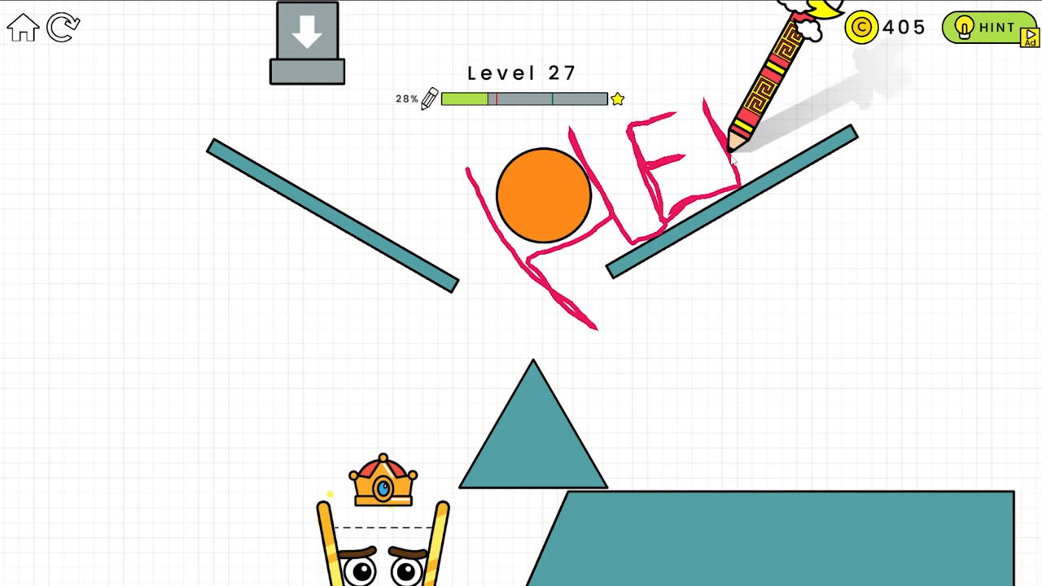
{"action": "left_click_drag", "start_coordinate": [733, 160], "coordinate": [794, 117]}
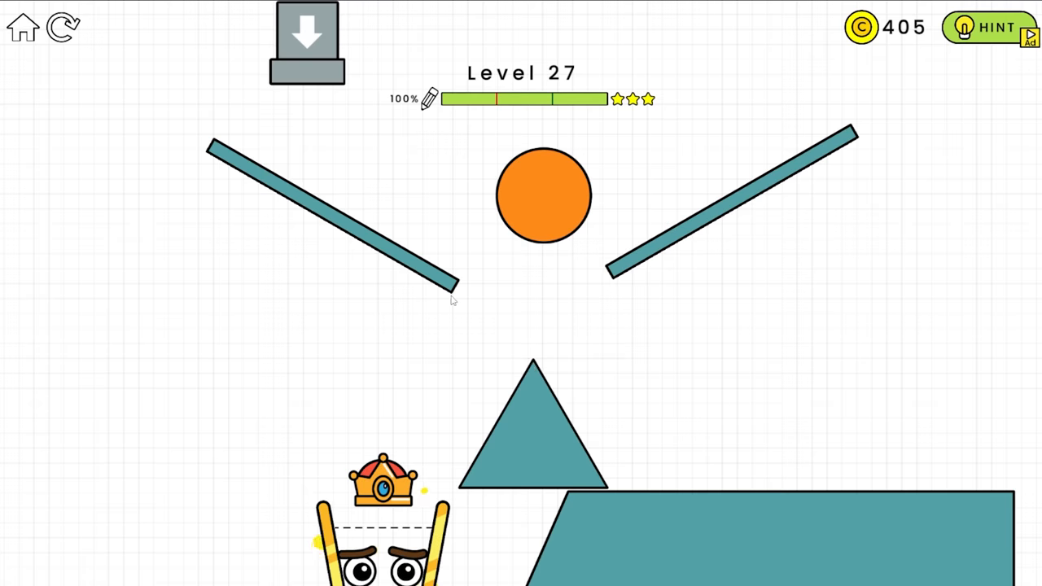
{"action": "mouse_move", "coordinate": [488, 299]}
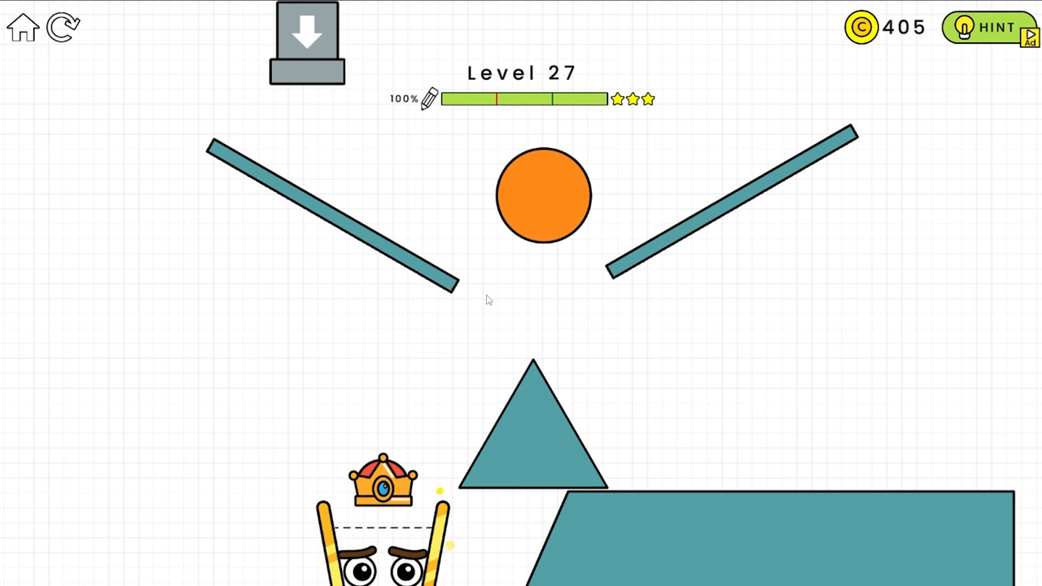
{"action": "mouse_move", "coordinate": [521, 290]}
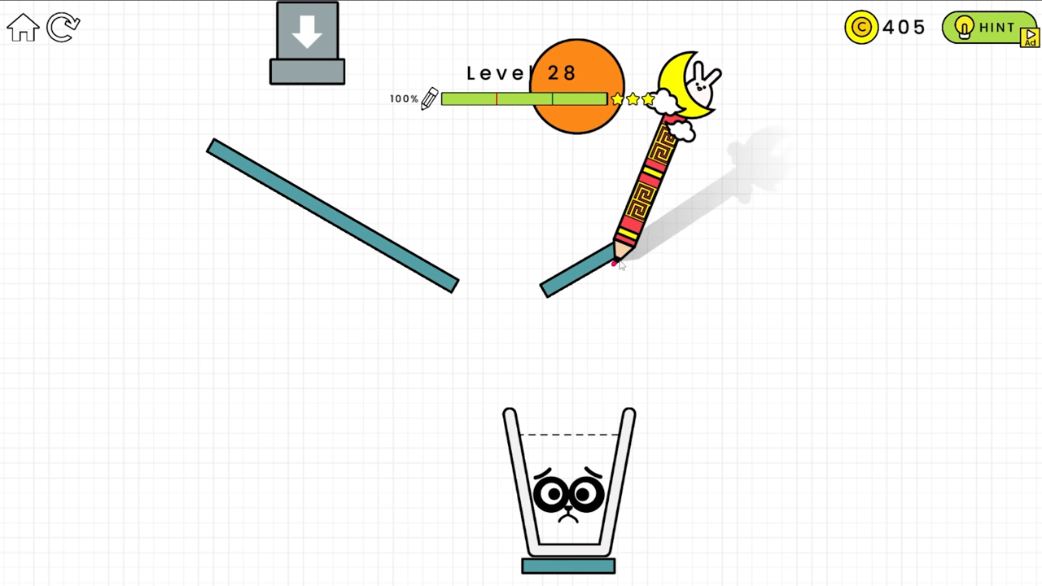
Draw a short pink line at the lower end of Level 28's right ramp.
{"action": "left_click_drag", "start_coordinate": [616, 264], "coordinate": [529, 252]}
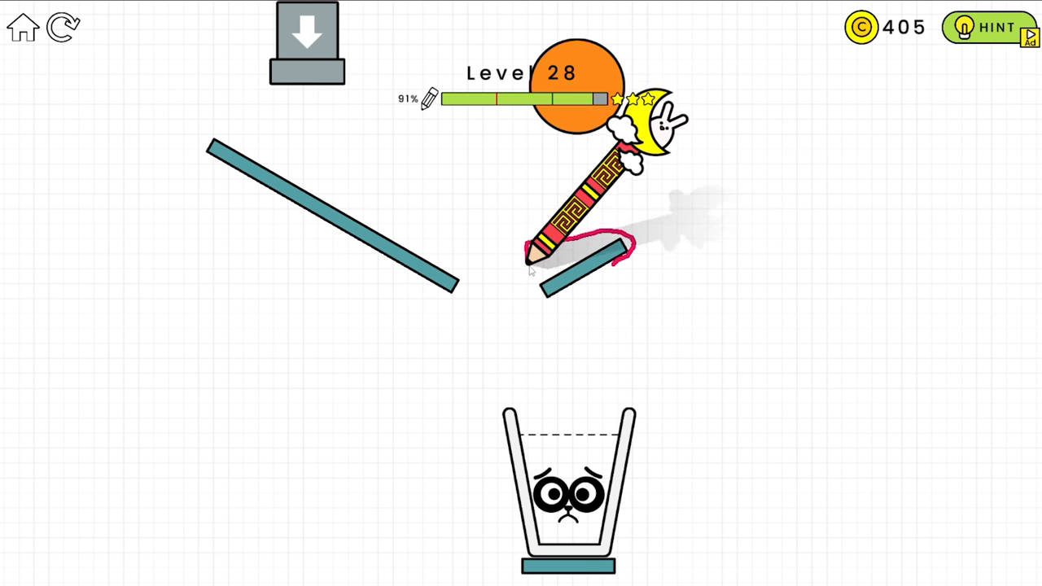